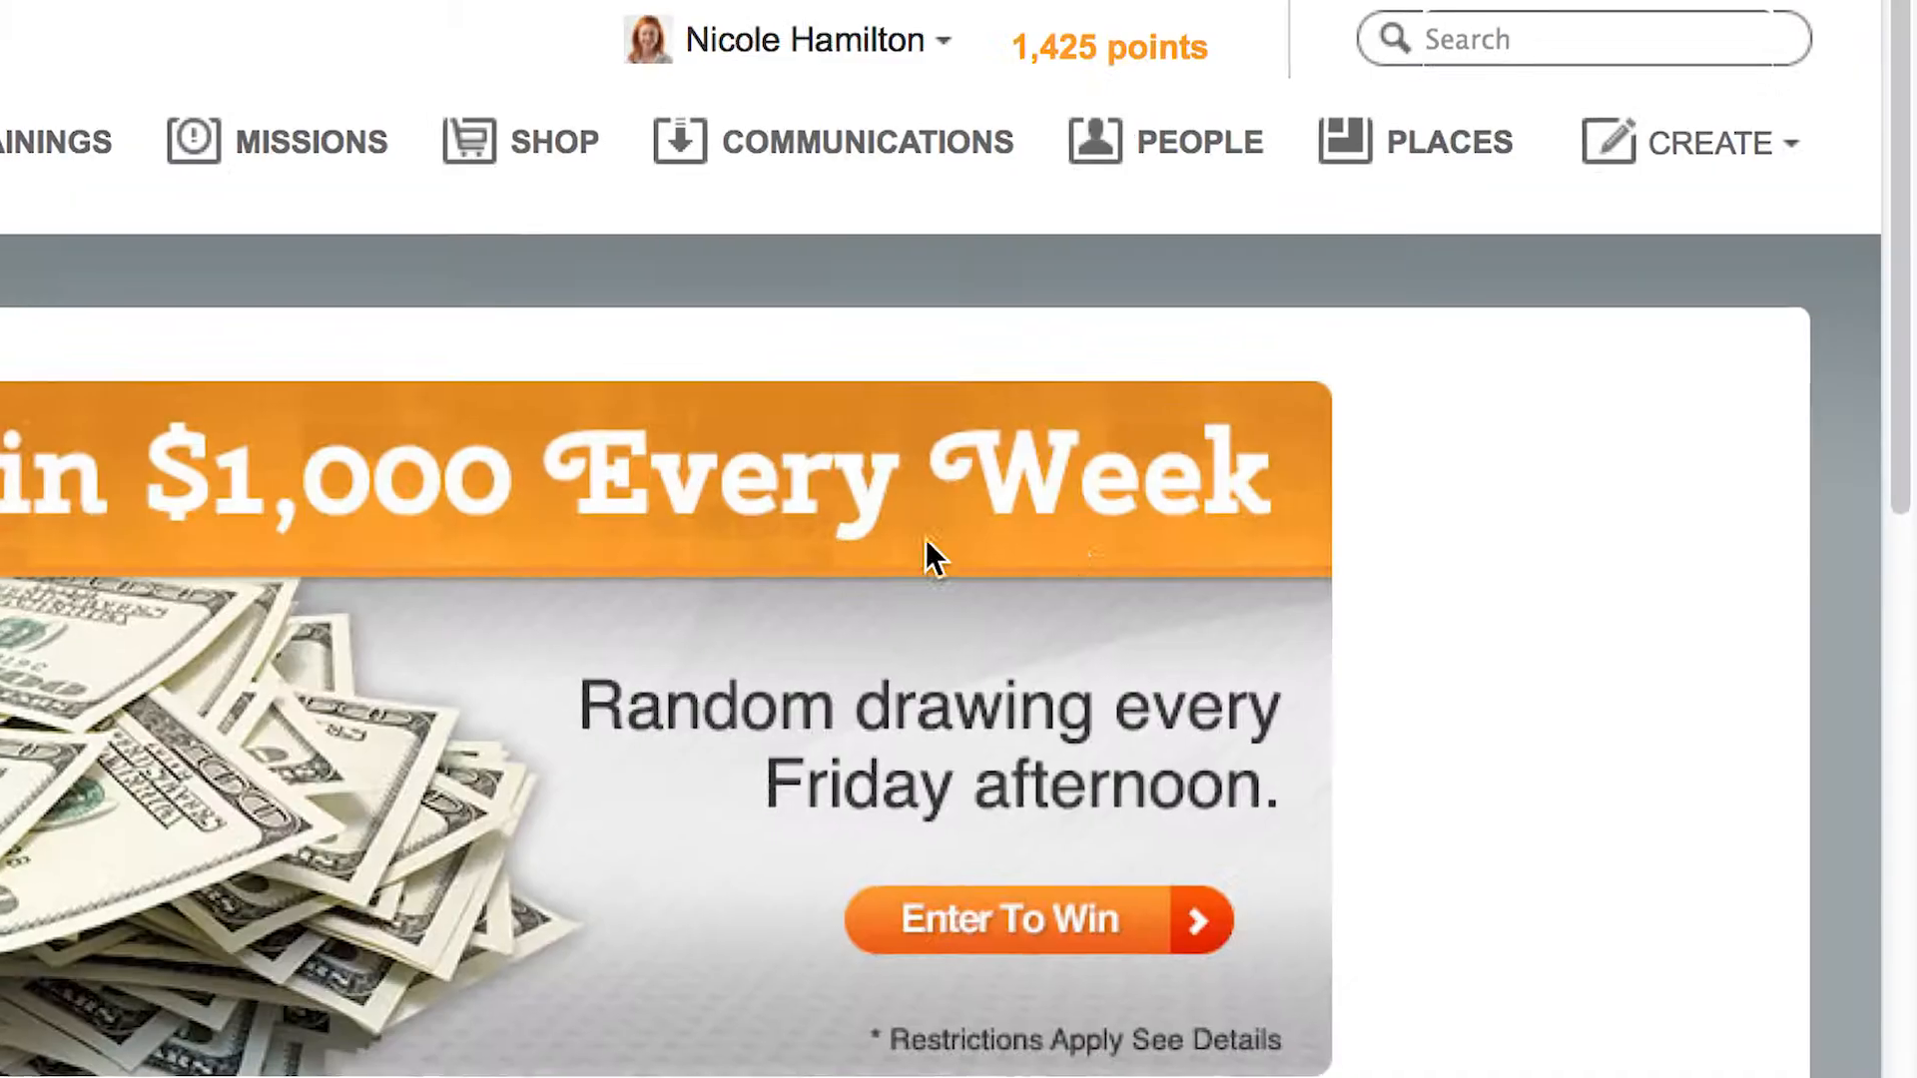
Review the available content types in the Create menu, then open the Sales Promo place.
left_click(1719, 142)
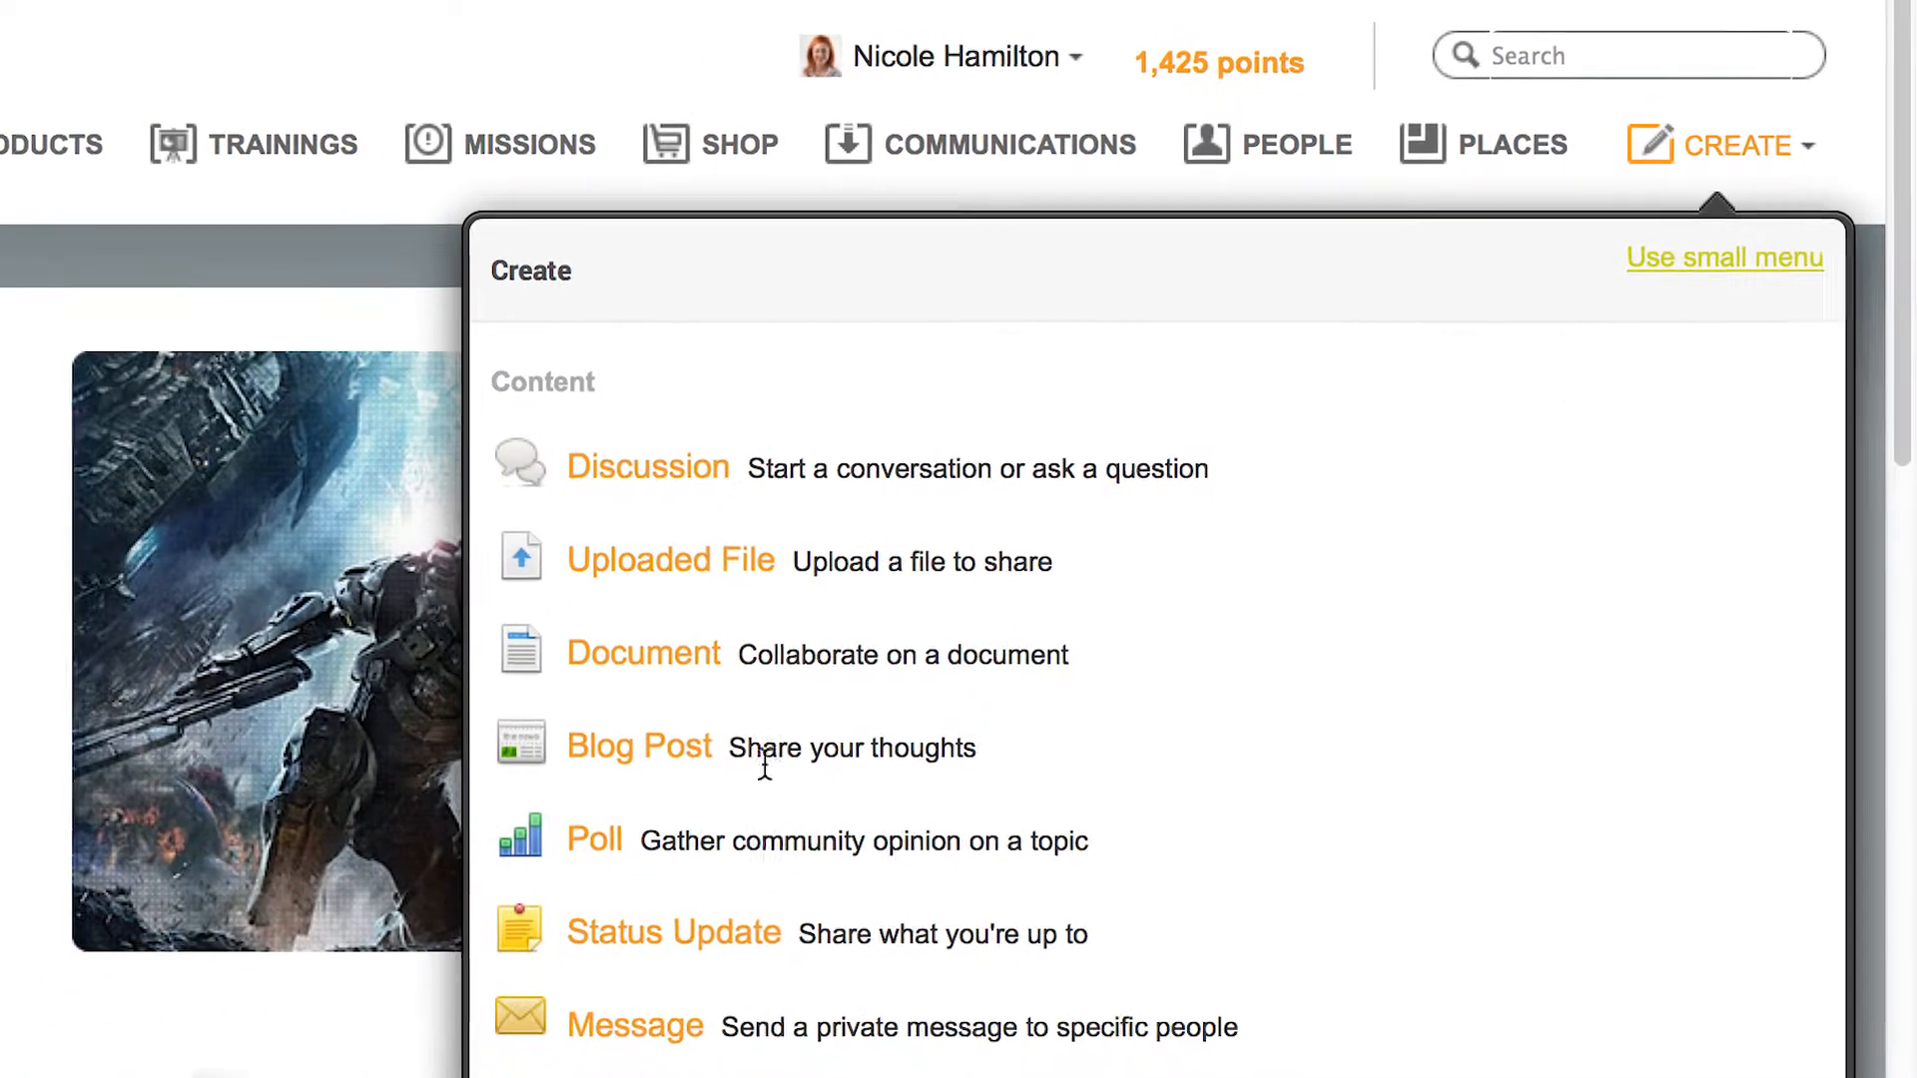
left_click(710, 142)
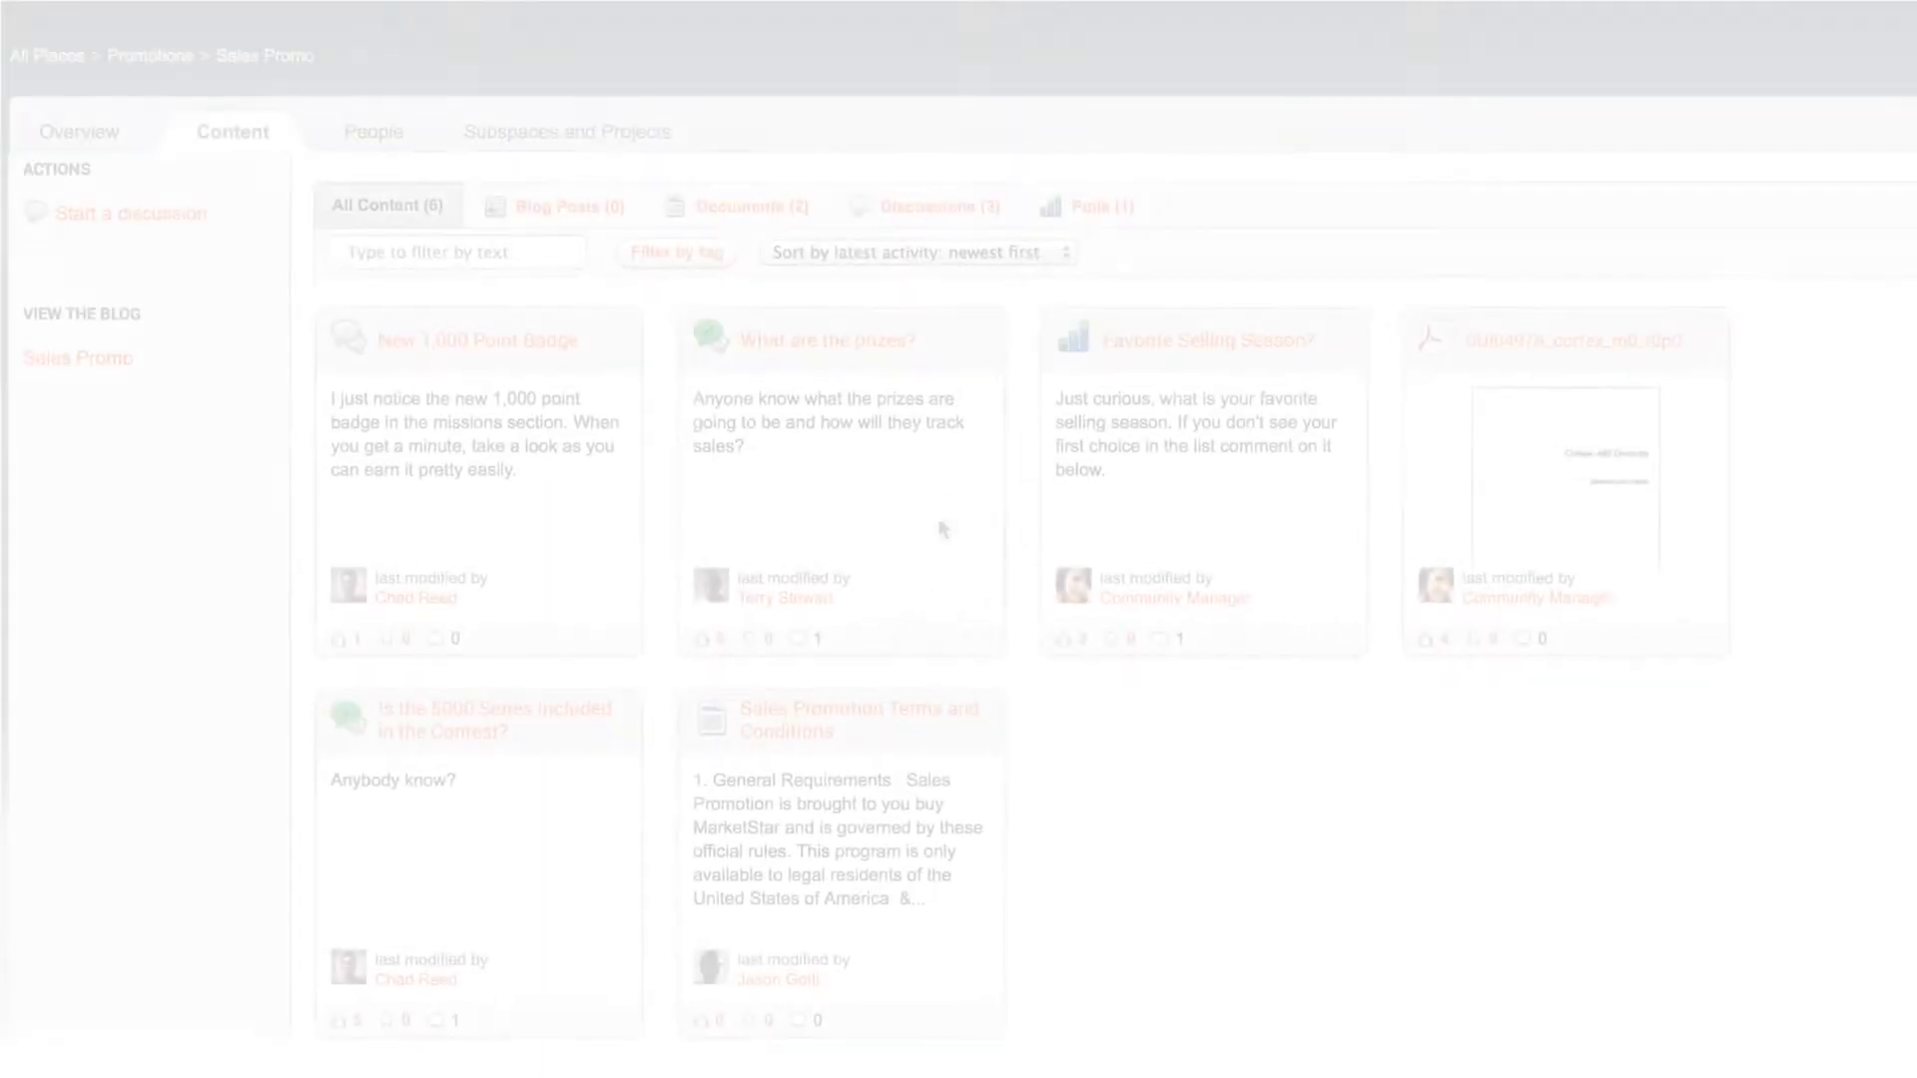
Filter Sales Promo to discussions, open the 5000 Series contest thread, and draft 'Easiest Devices To Sell'.
left_click(1013, 223)
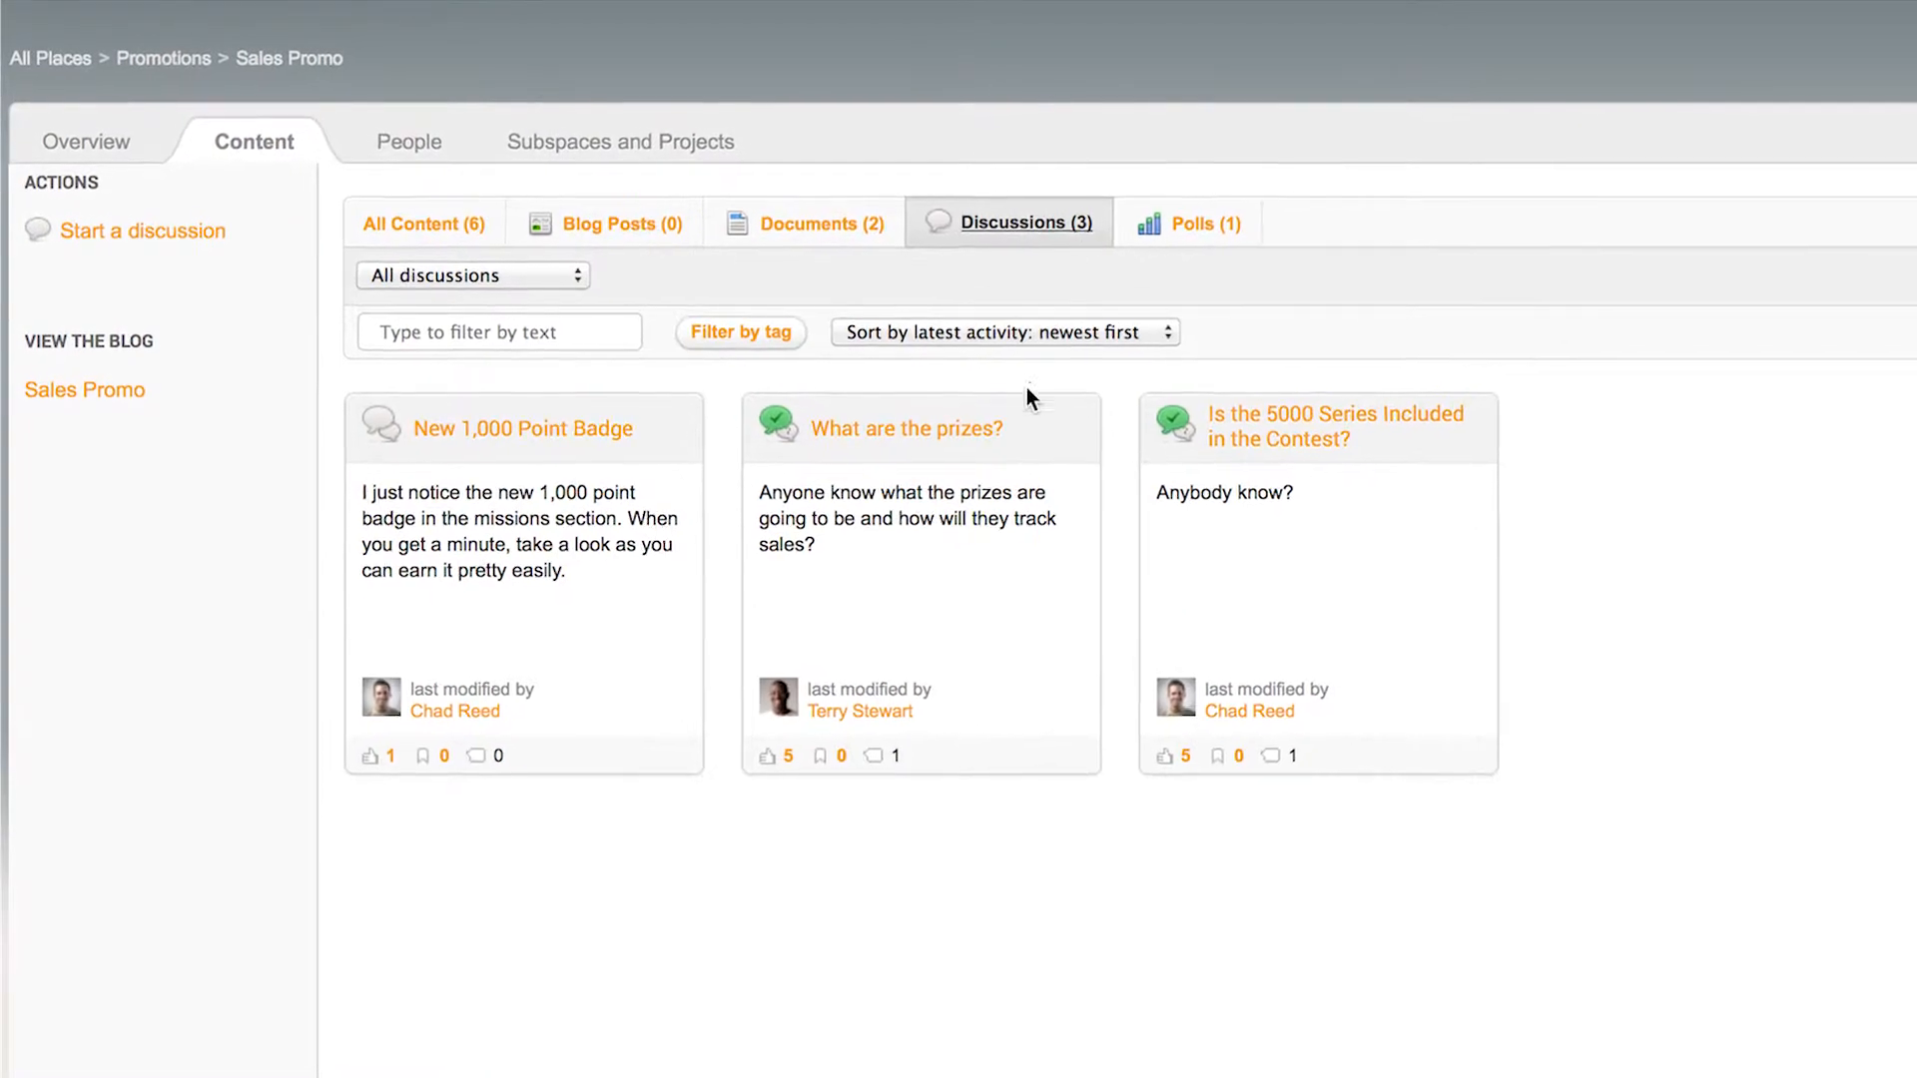
left_click(906, 429)
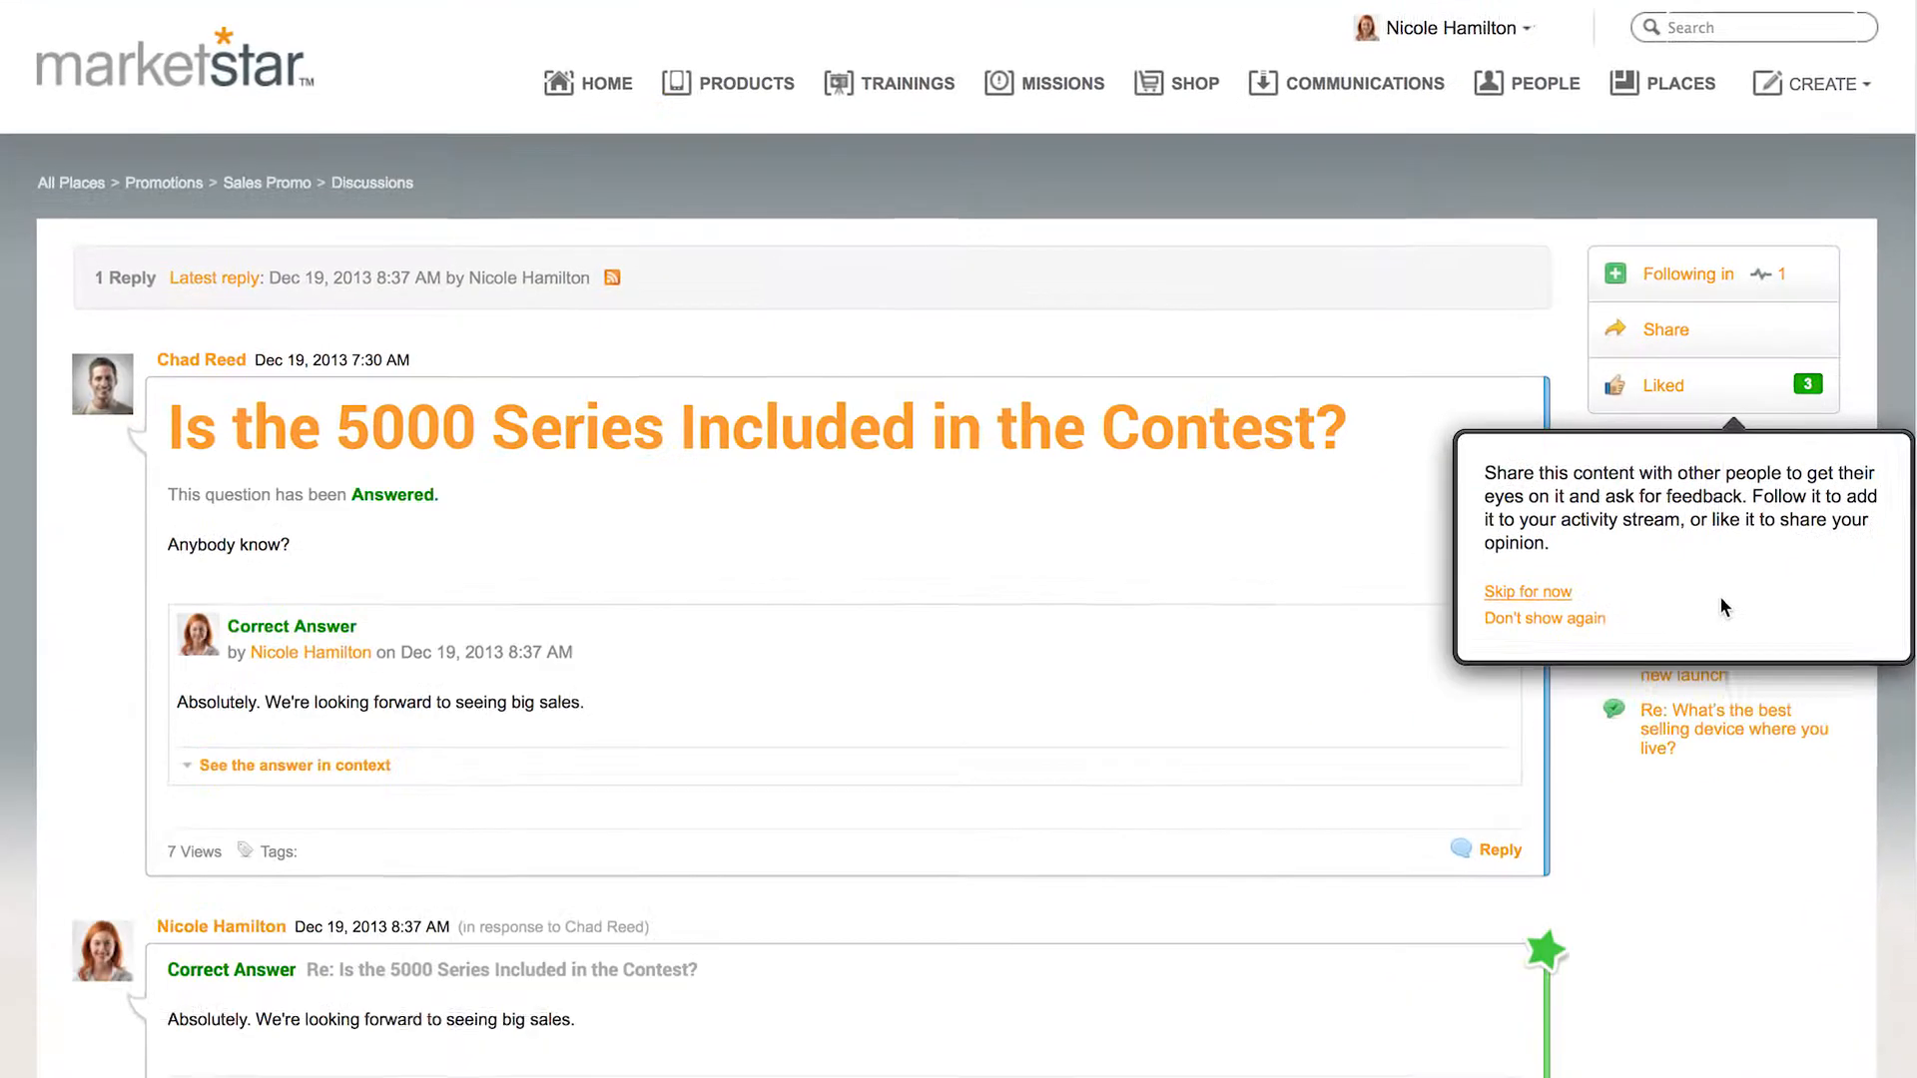
scroll("down", 3)
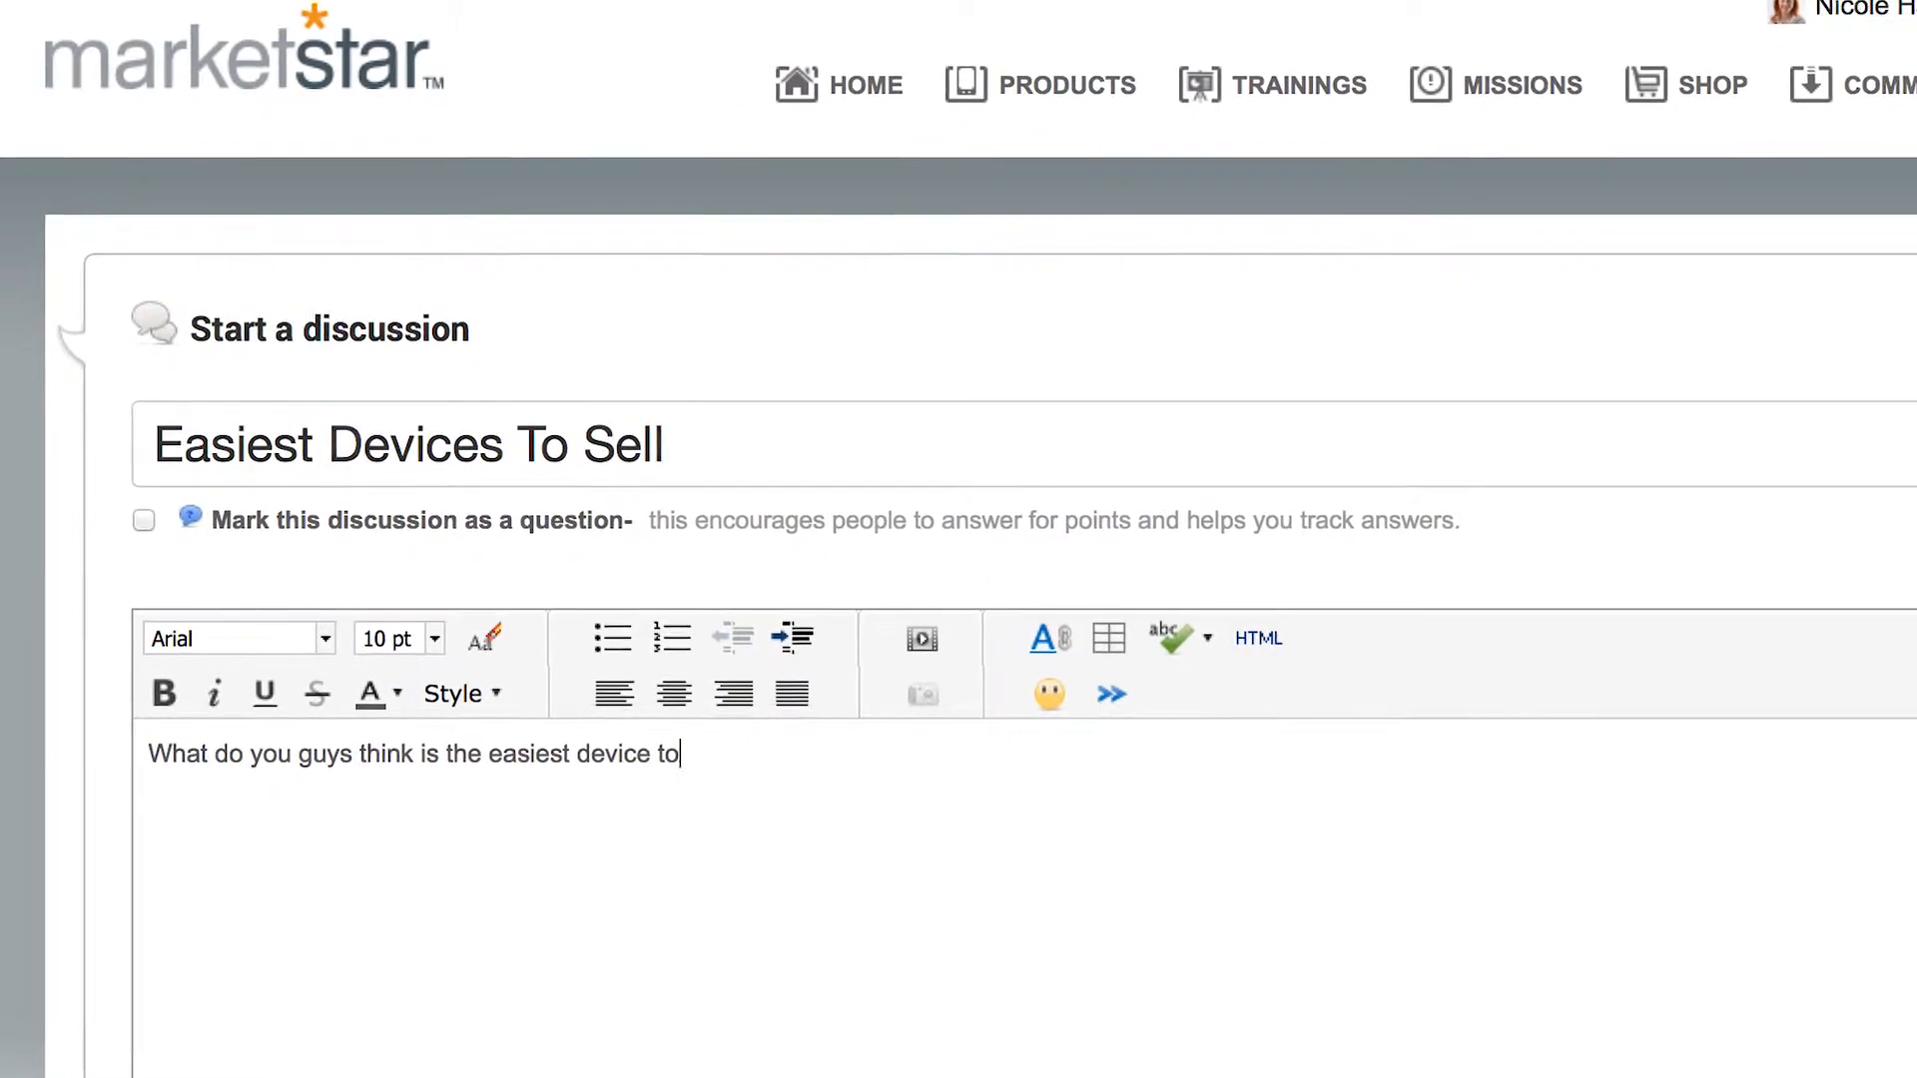
type("sell?")
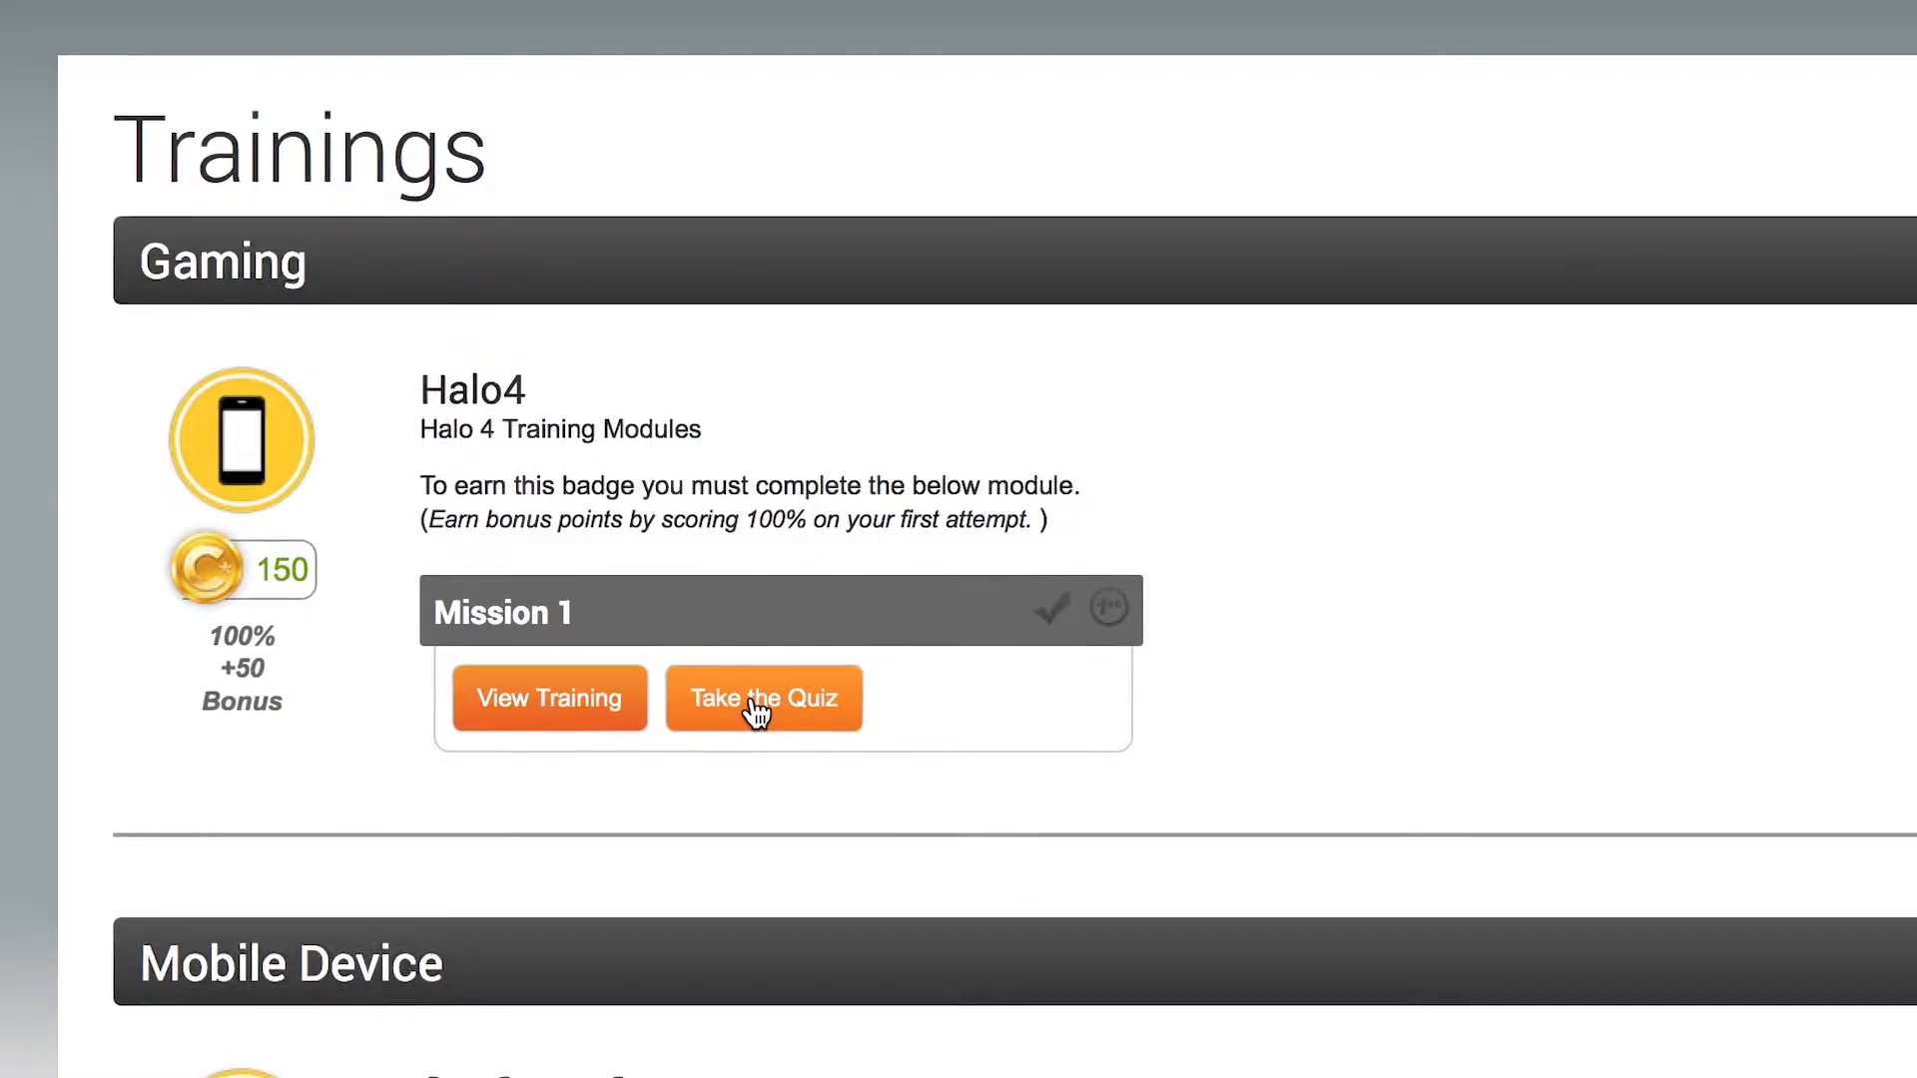
Start the Halo4 Mission 1 quiz, then browse the Missions overview showing Level 3 and 1435 points.
left_click(763, 698)
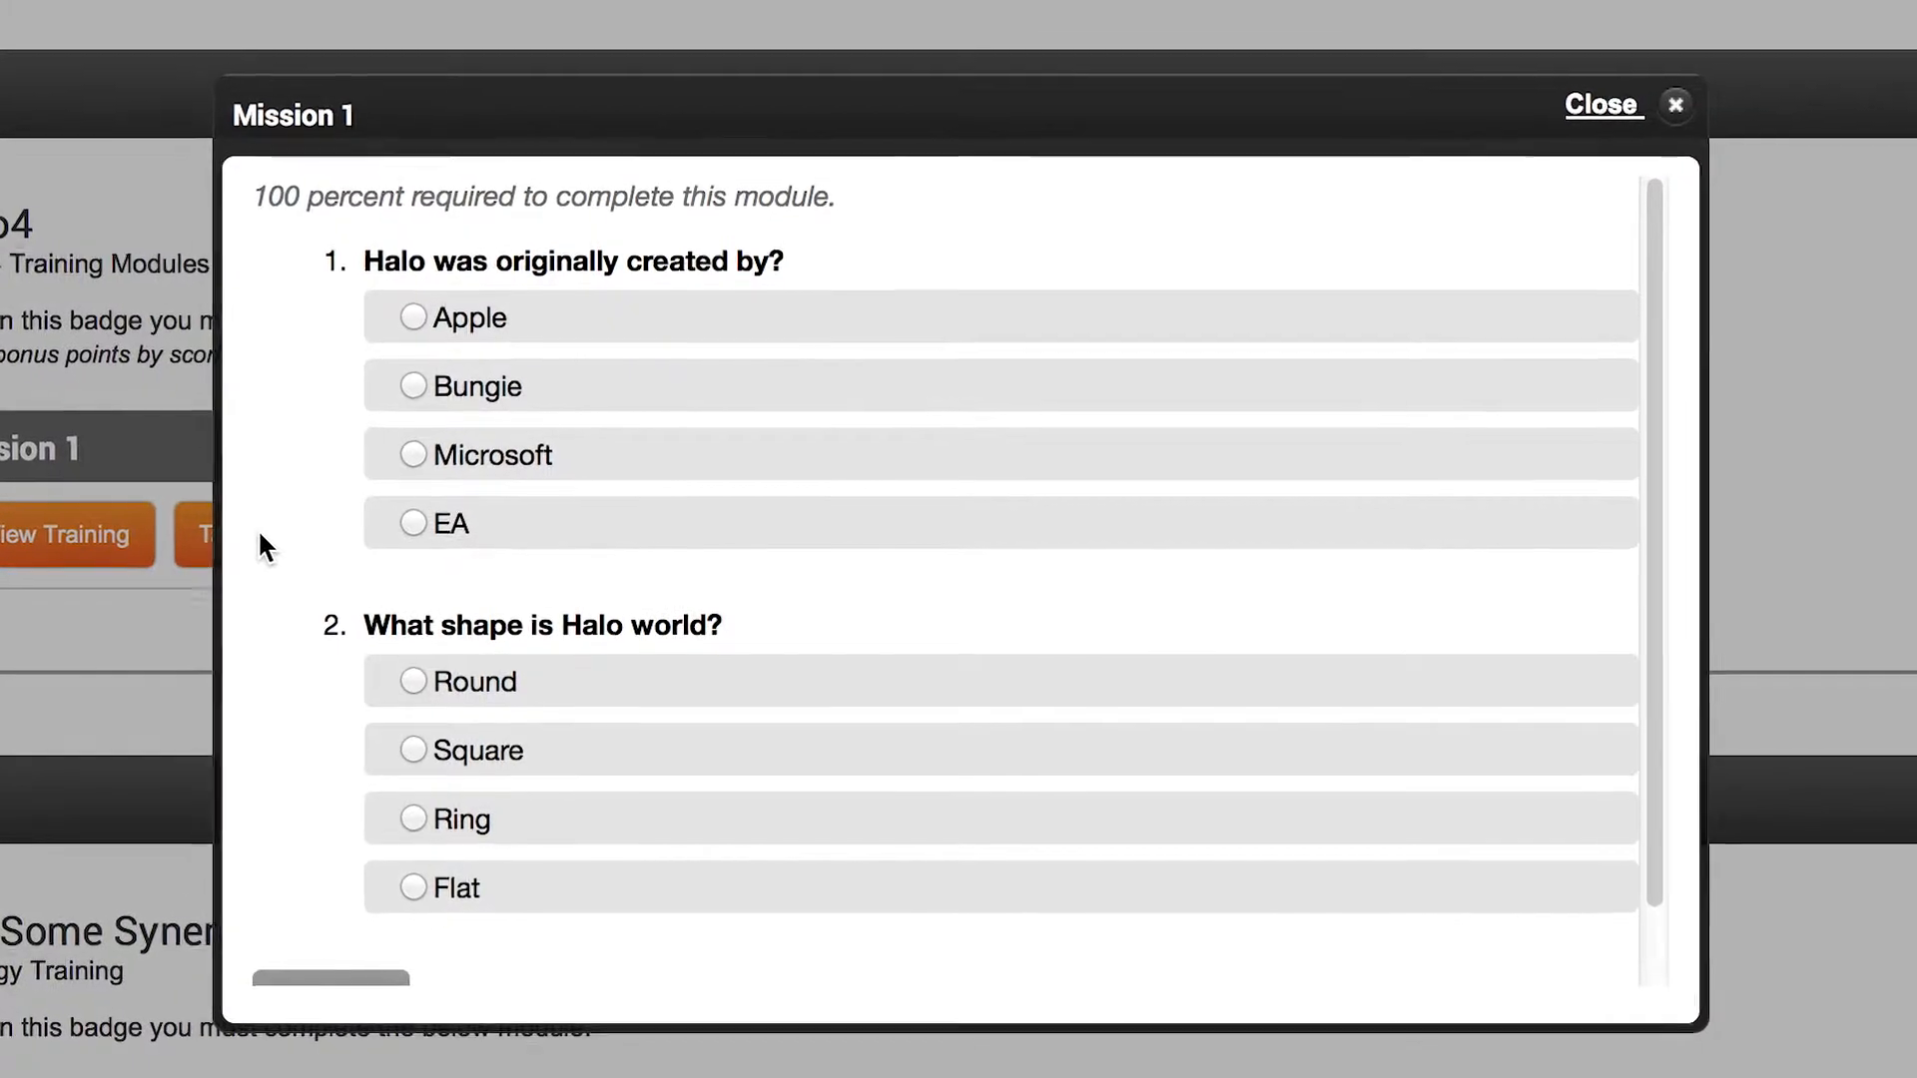
left_click(1601, 104)
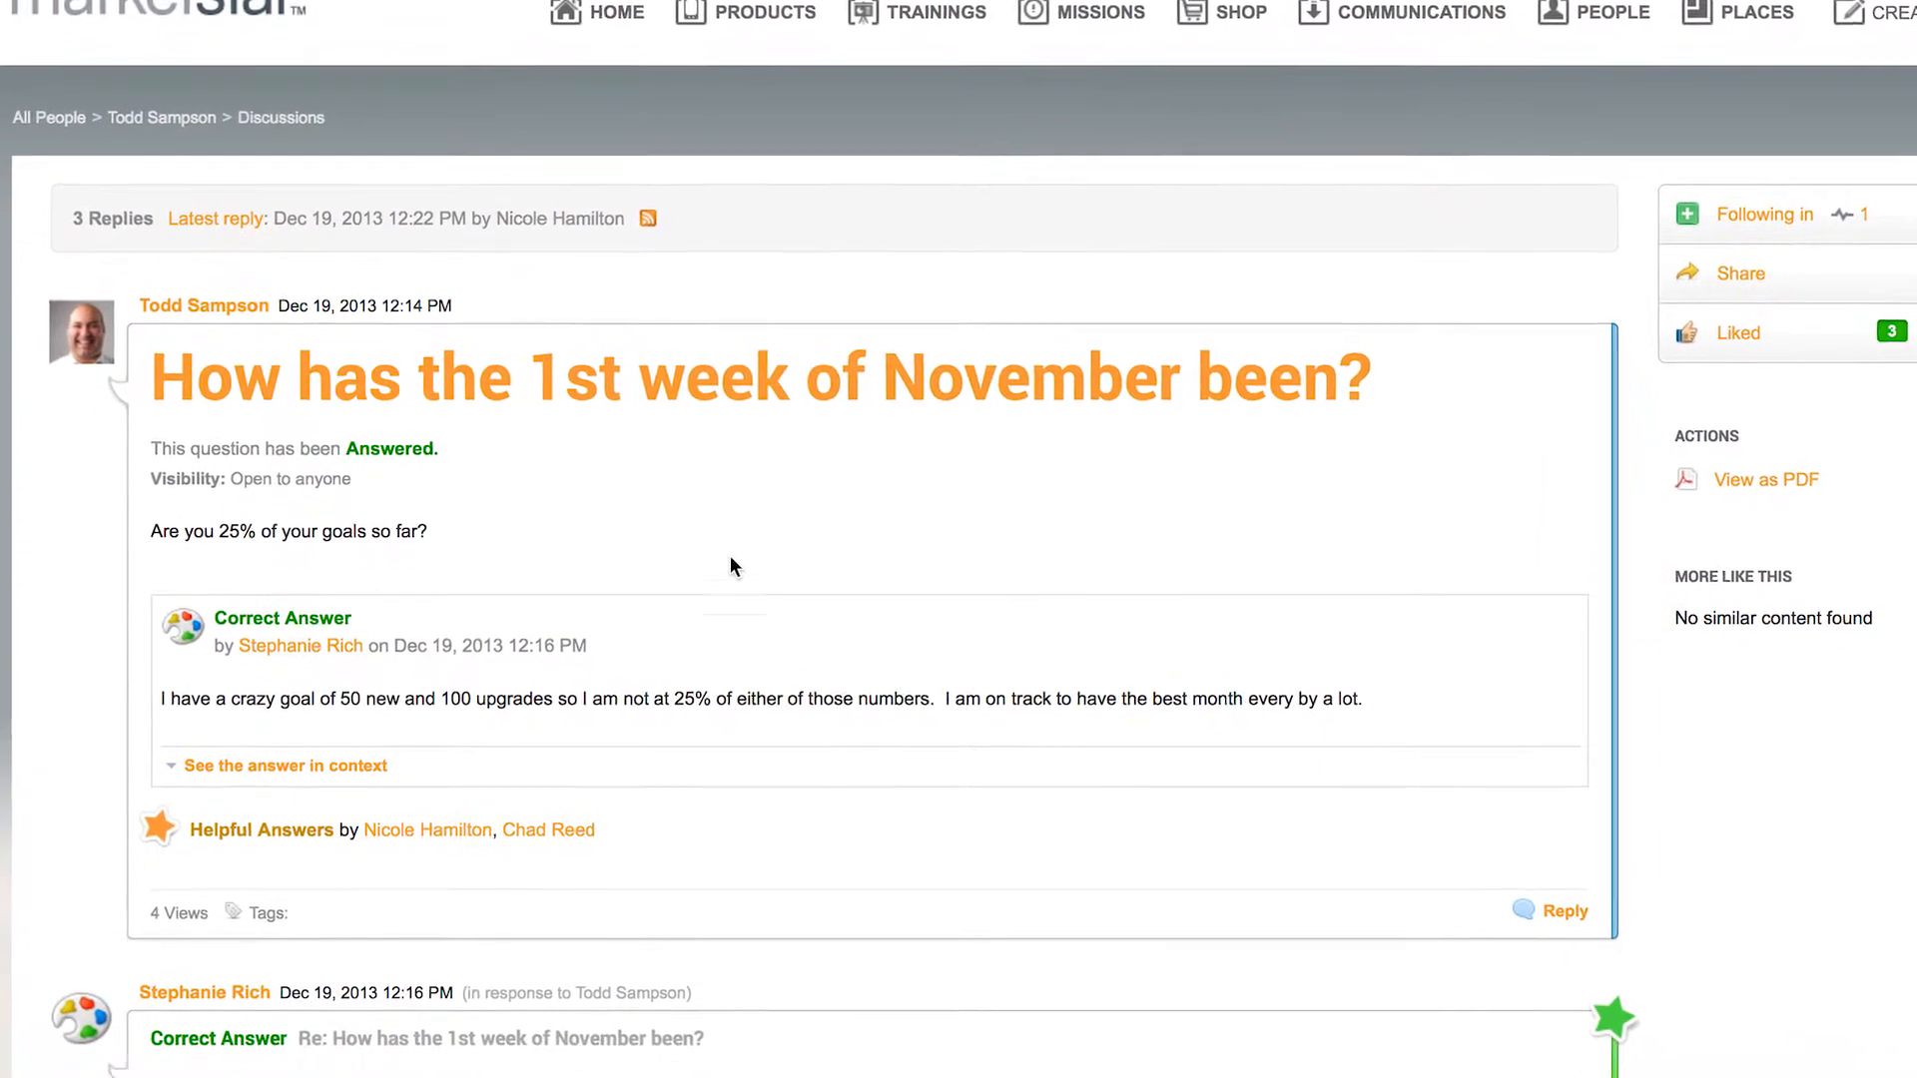
scroll("down", 3)
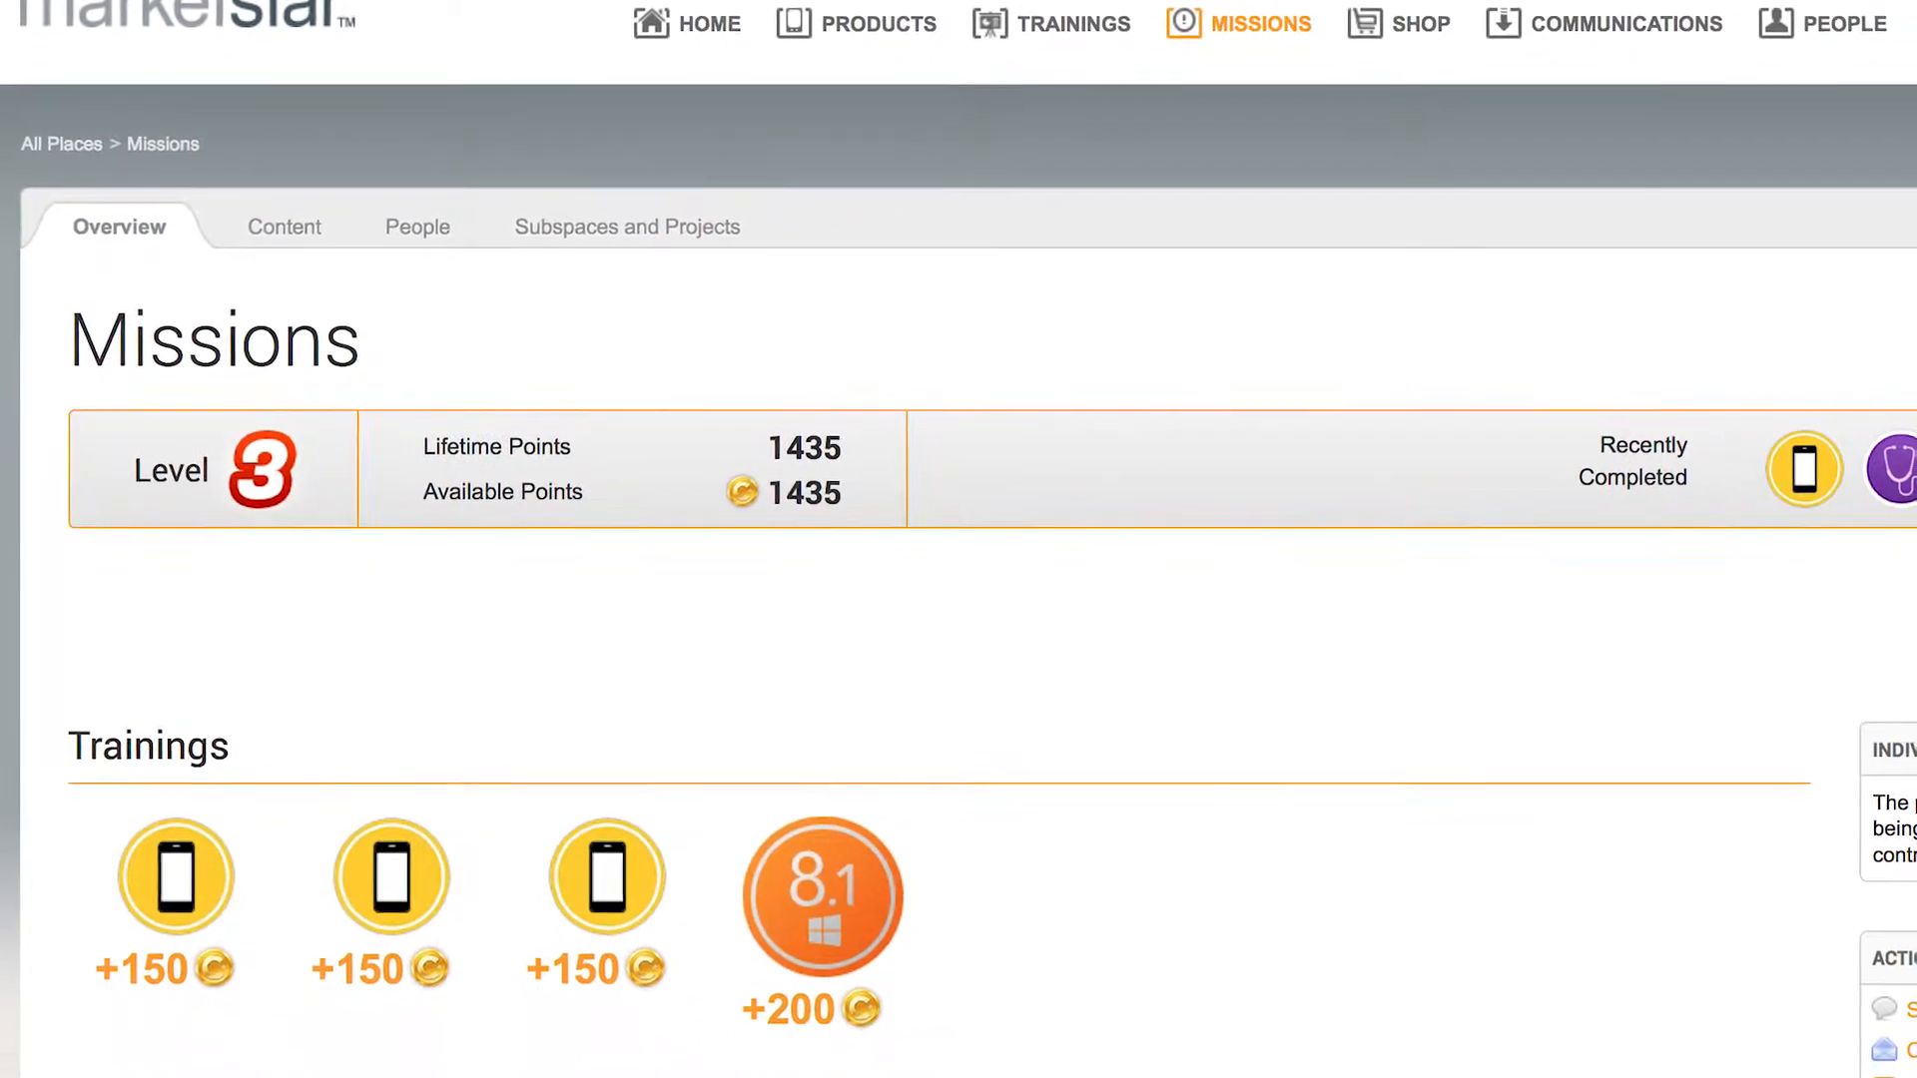
scroll("down", 3)
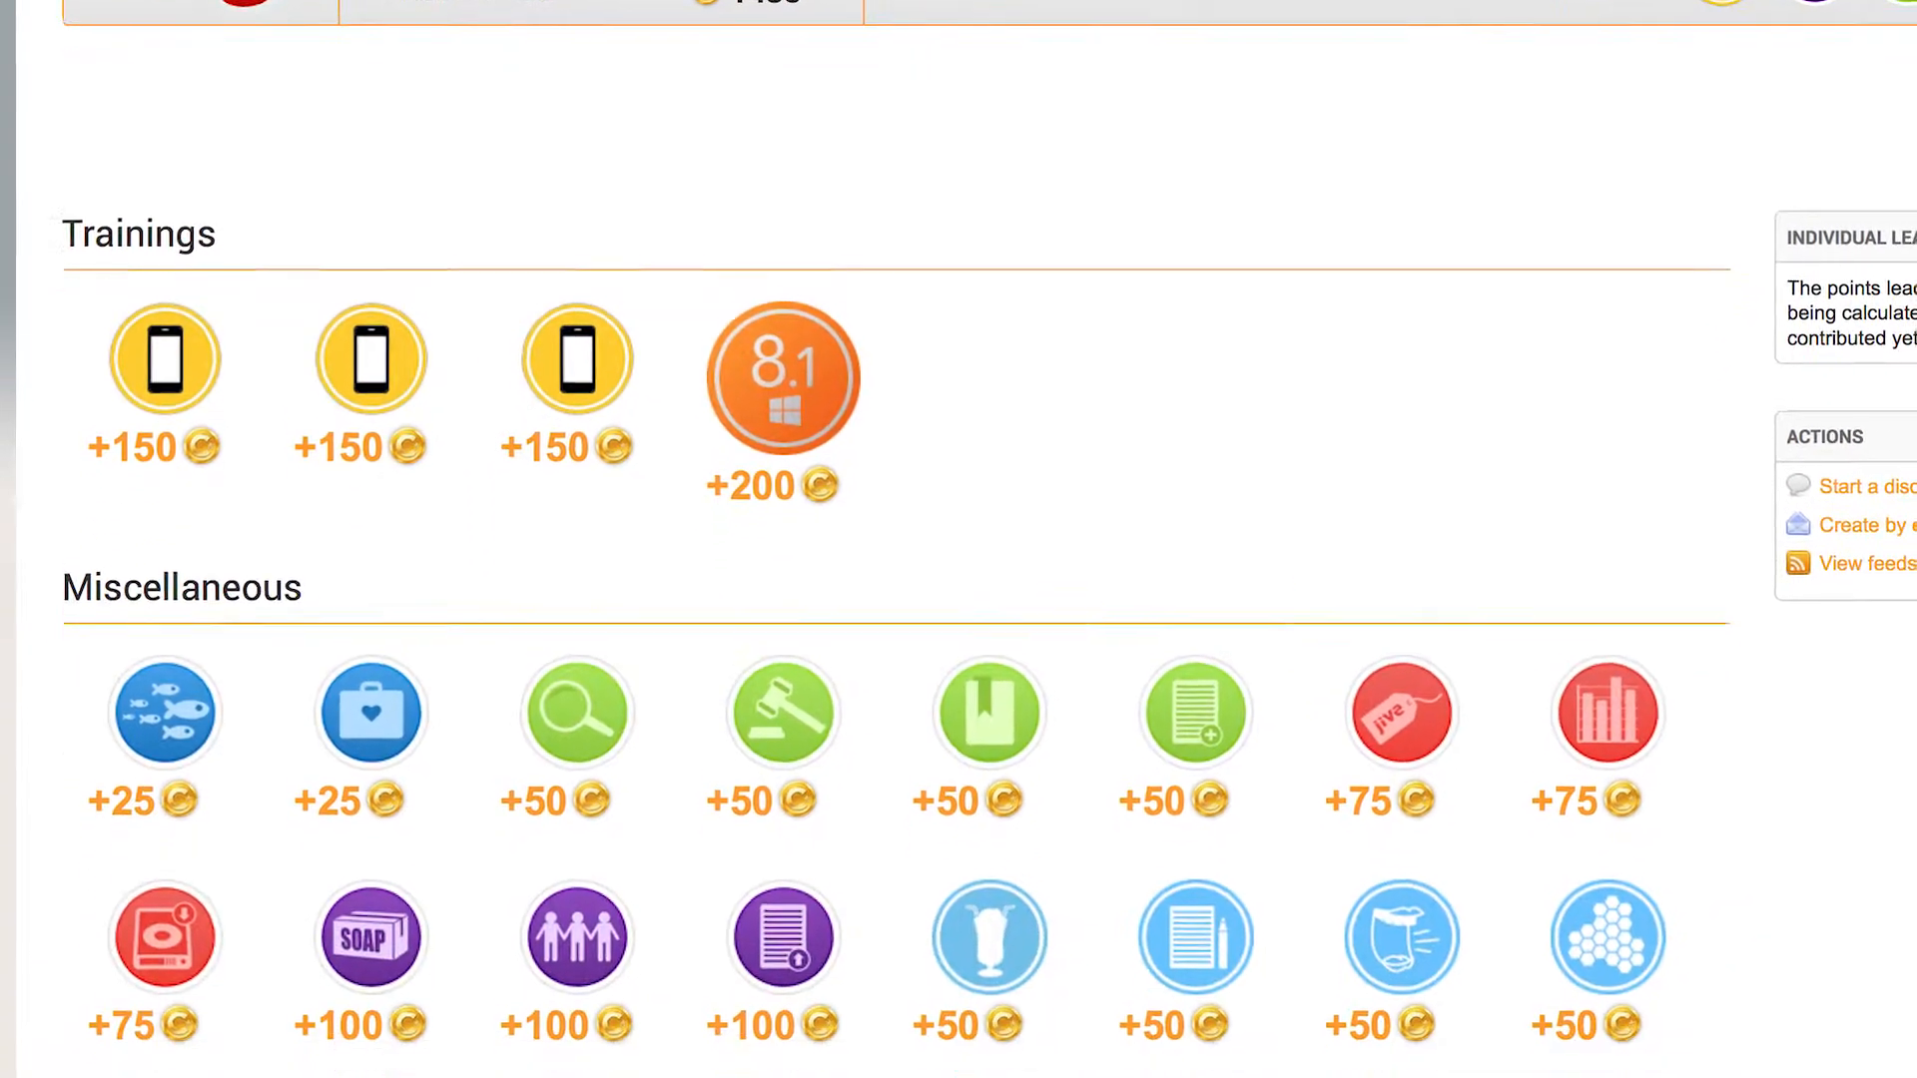
scroll("down", 3)
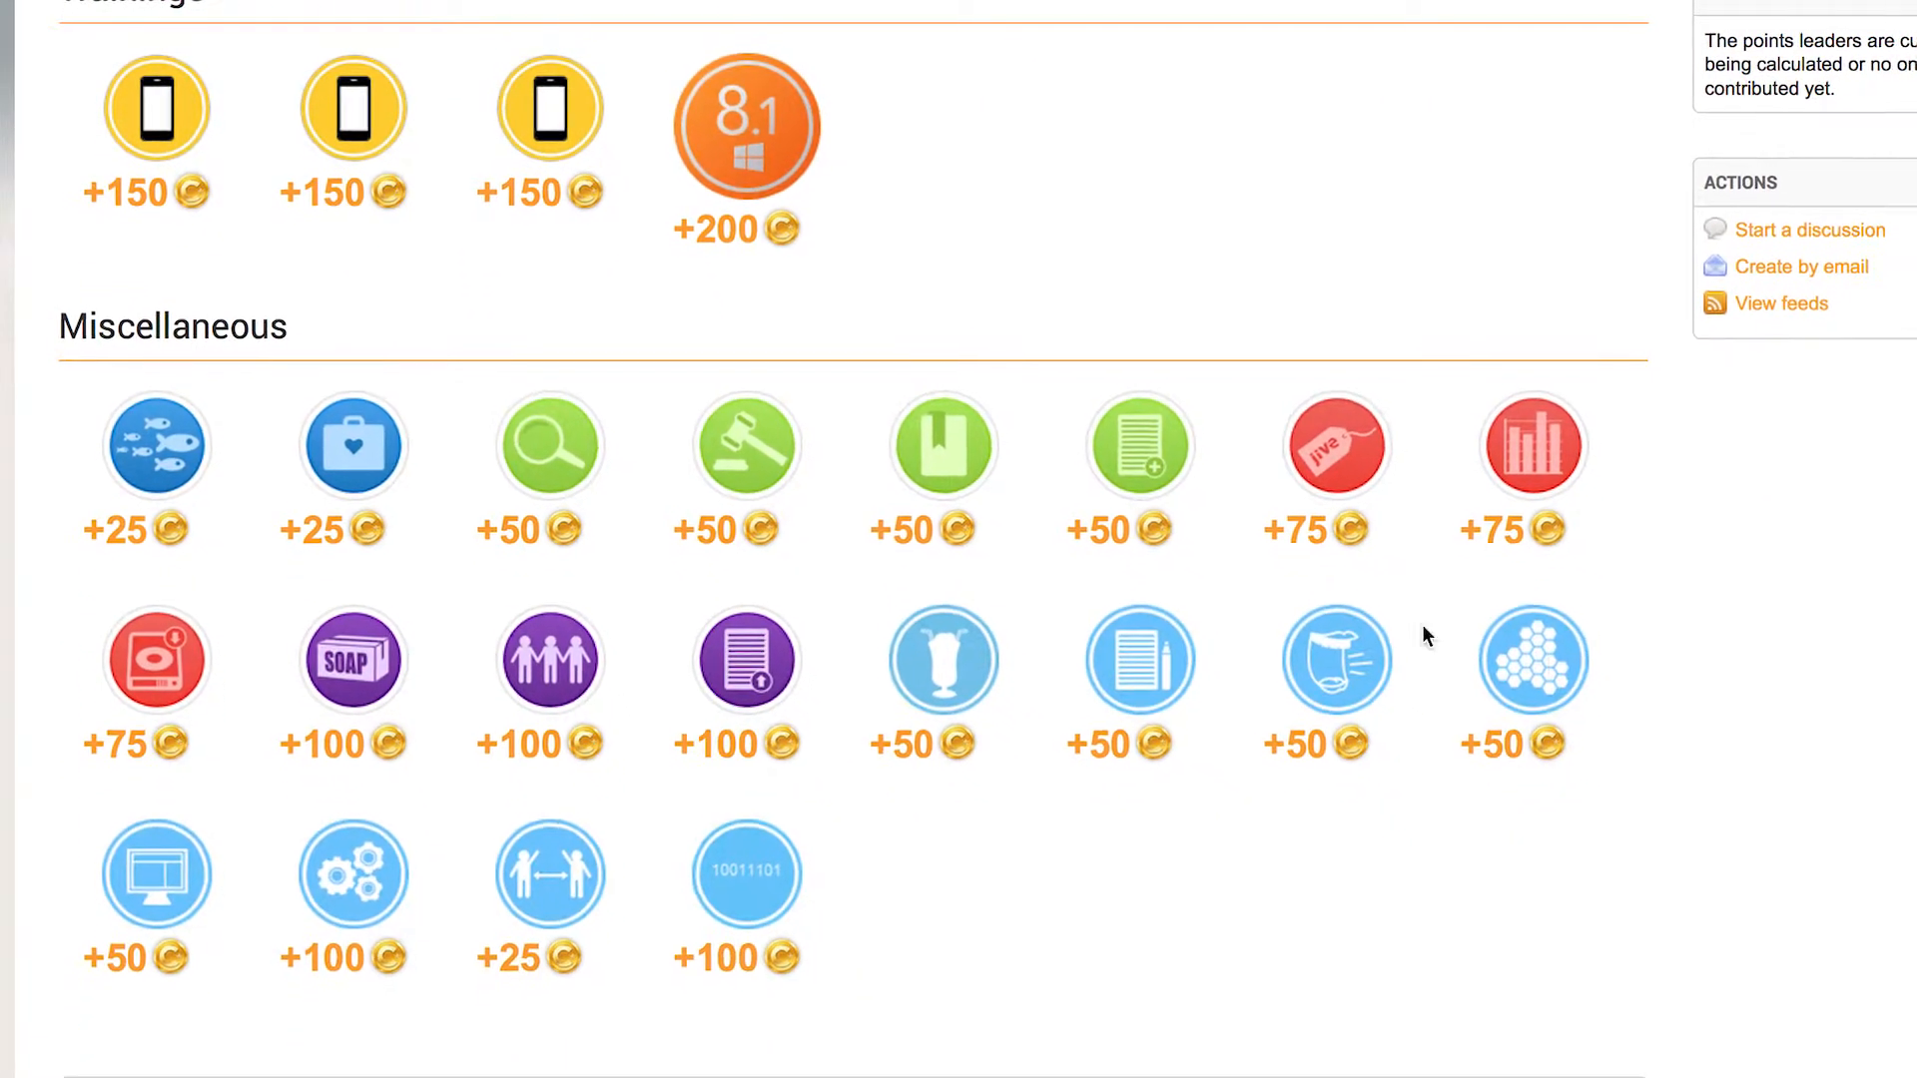
mouse_move(941, 660)
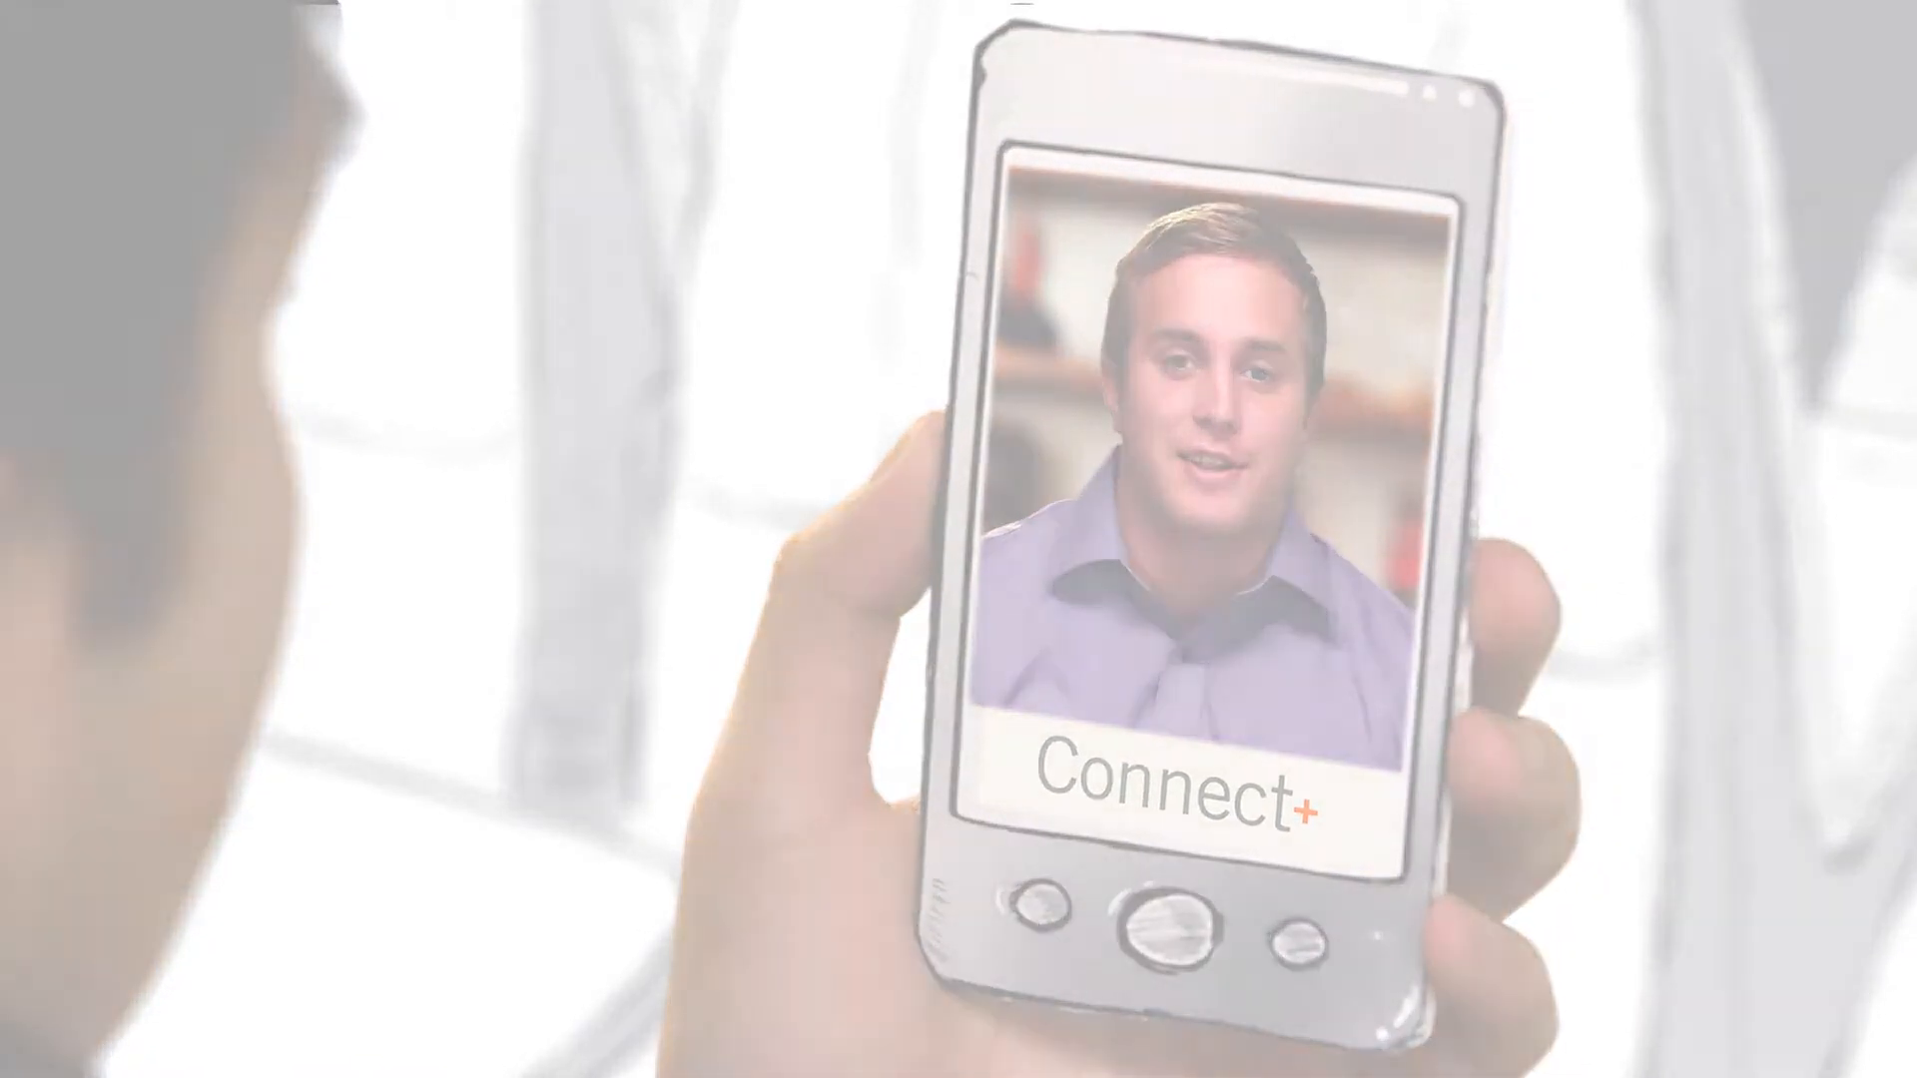
Write the status update 'Are you guys having success' without posting it.
type("Are you guys having success")
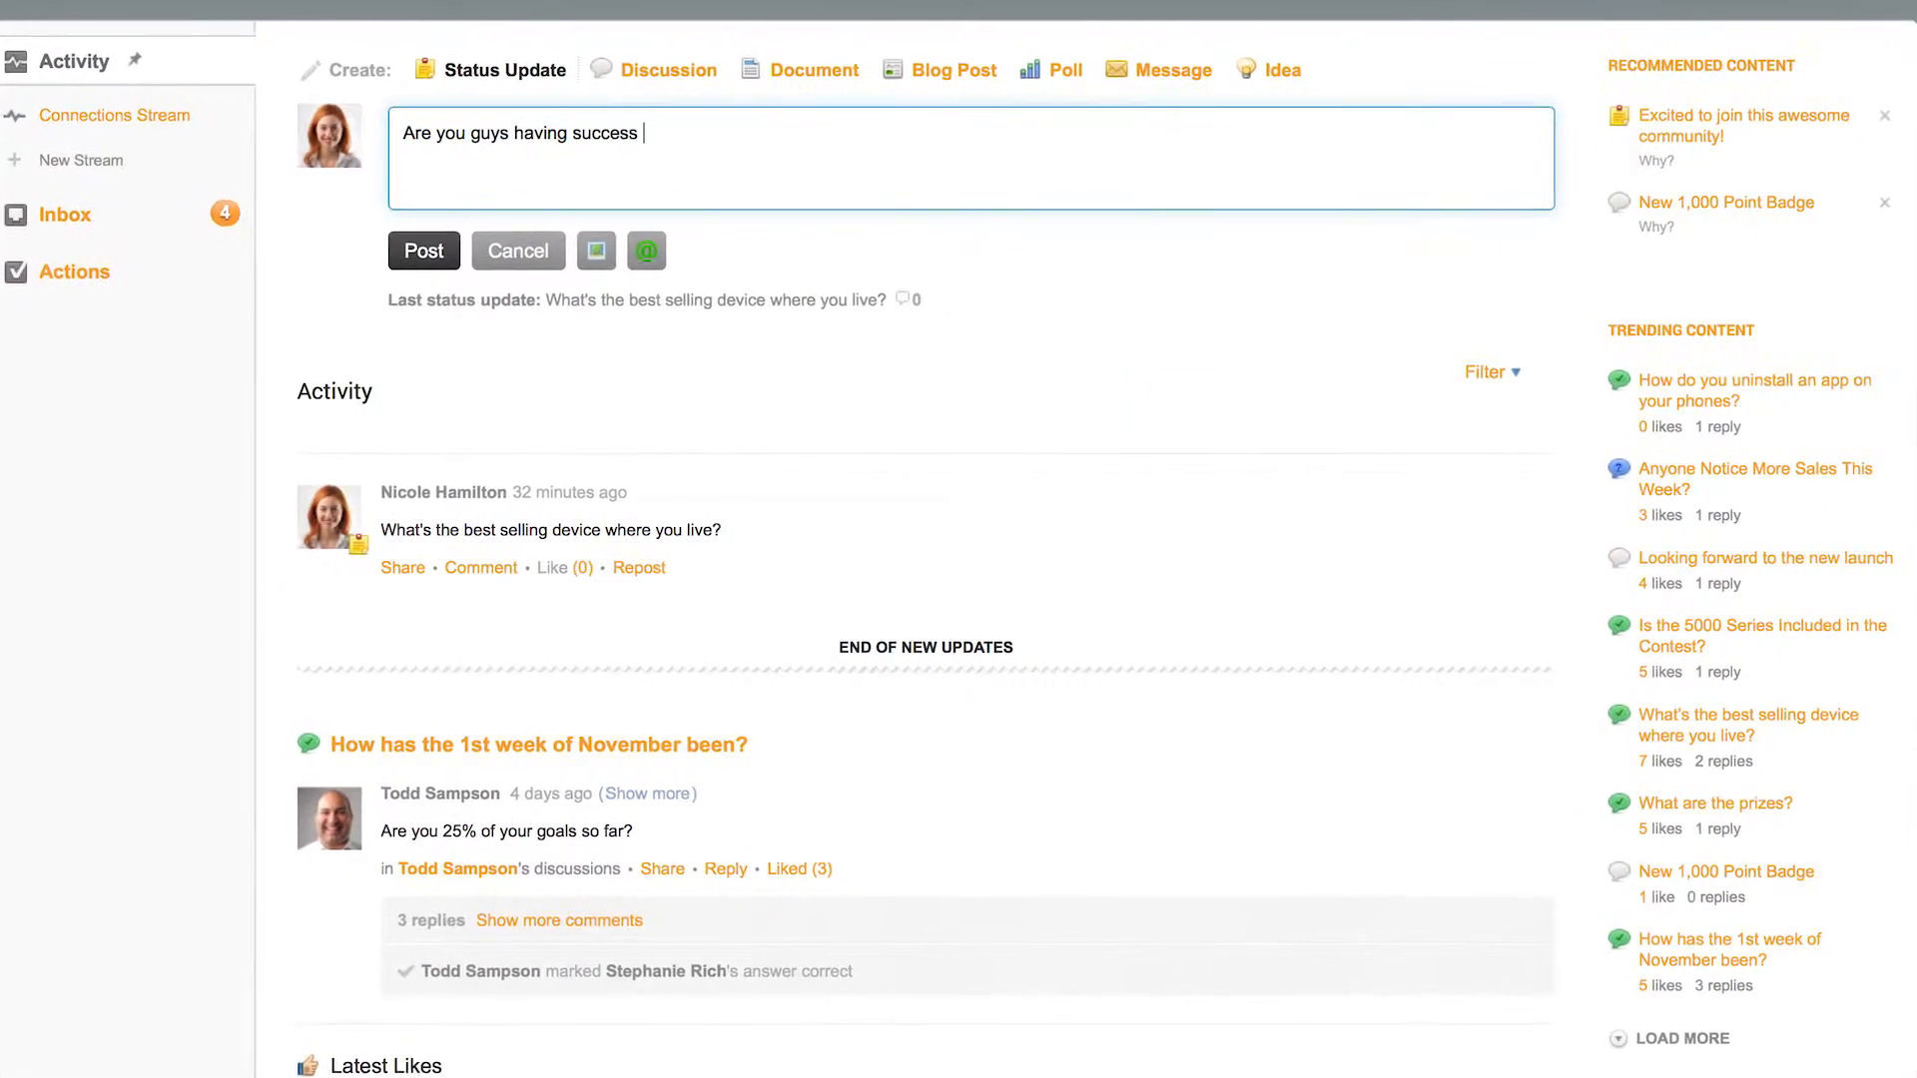
Share the Terms and Conditions document, ending on the inbox notifications.
left_click(1065, 70)
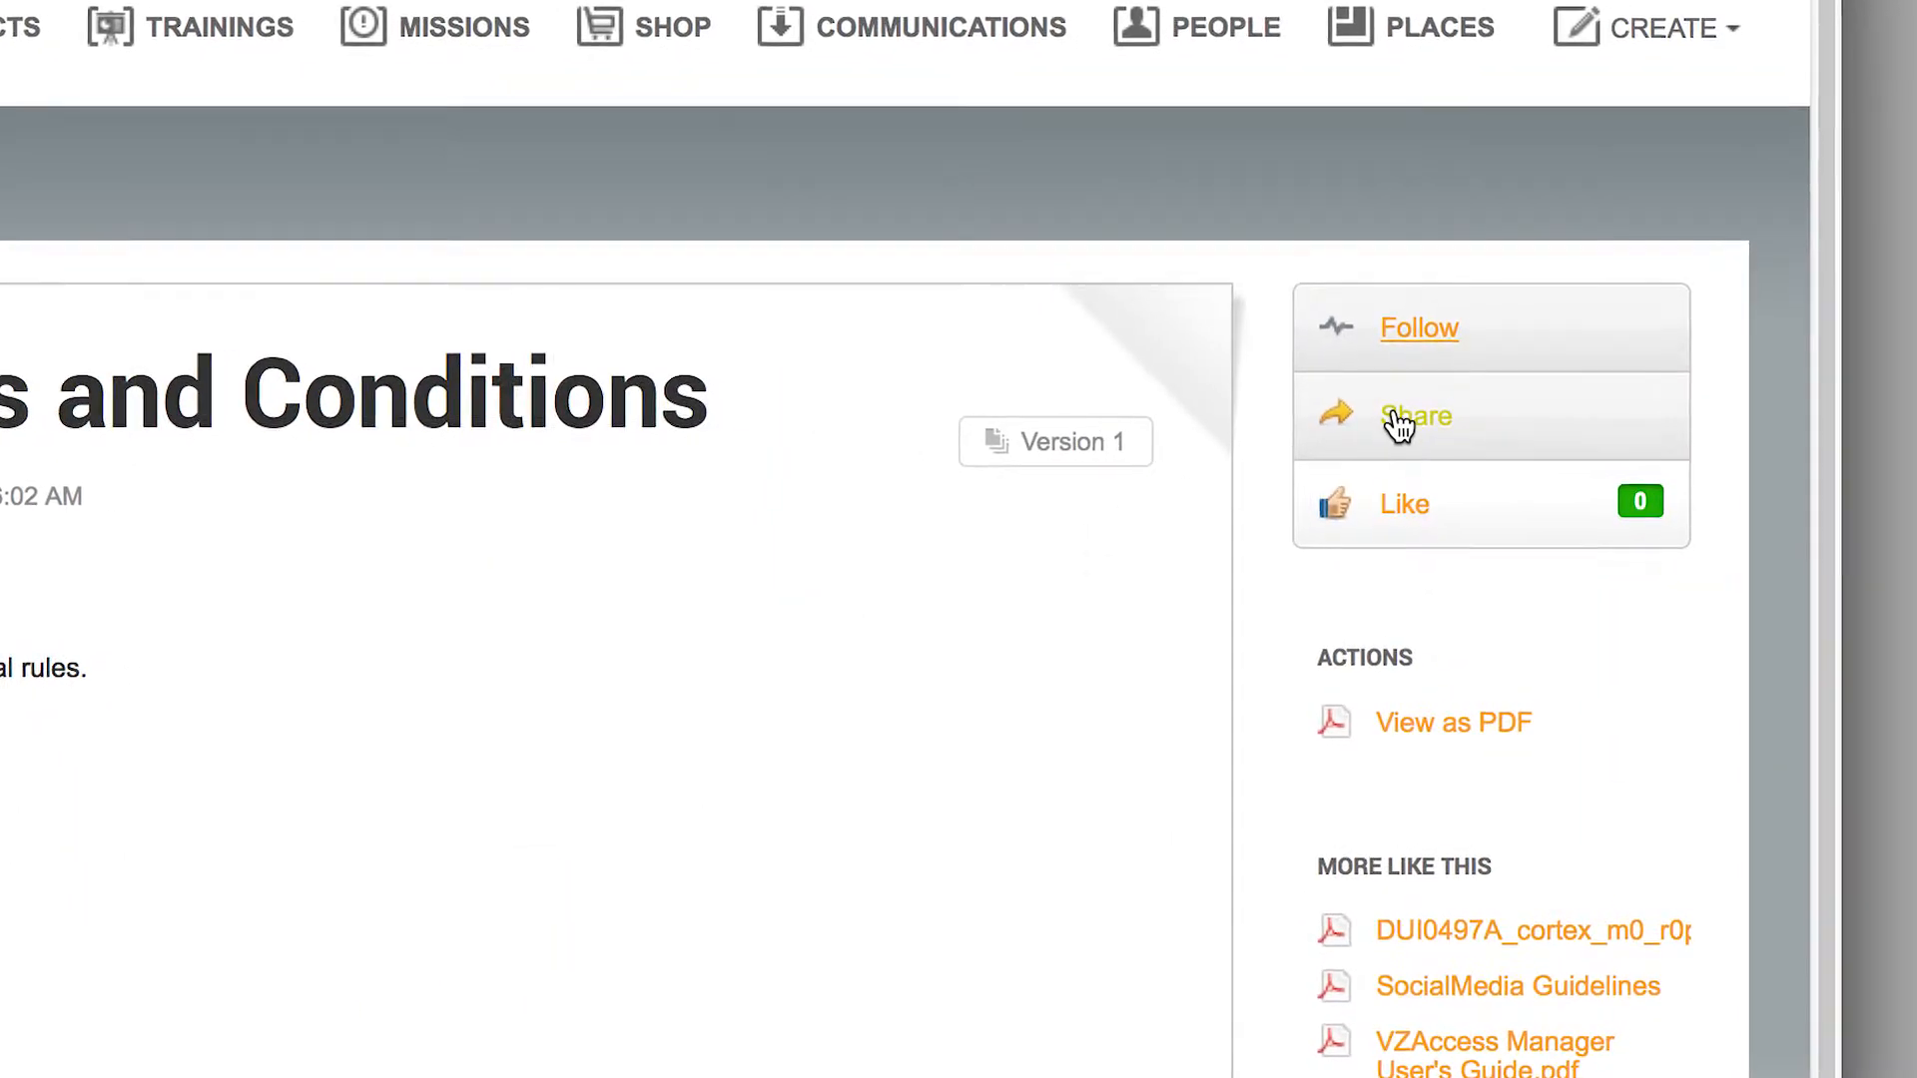
left_click(939, 26)
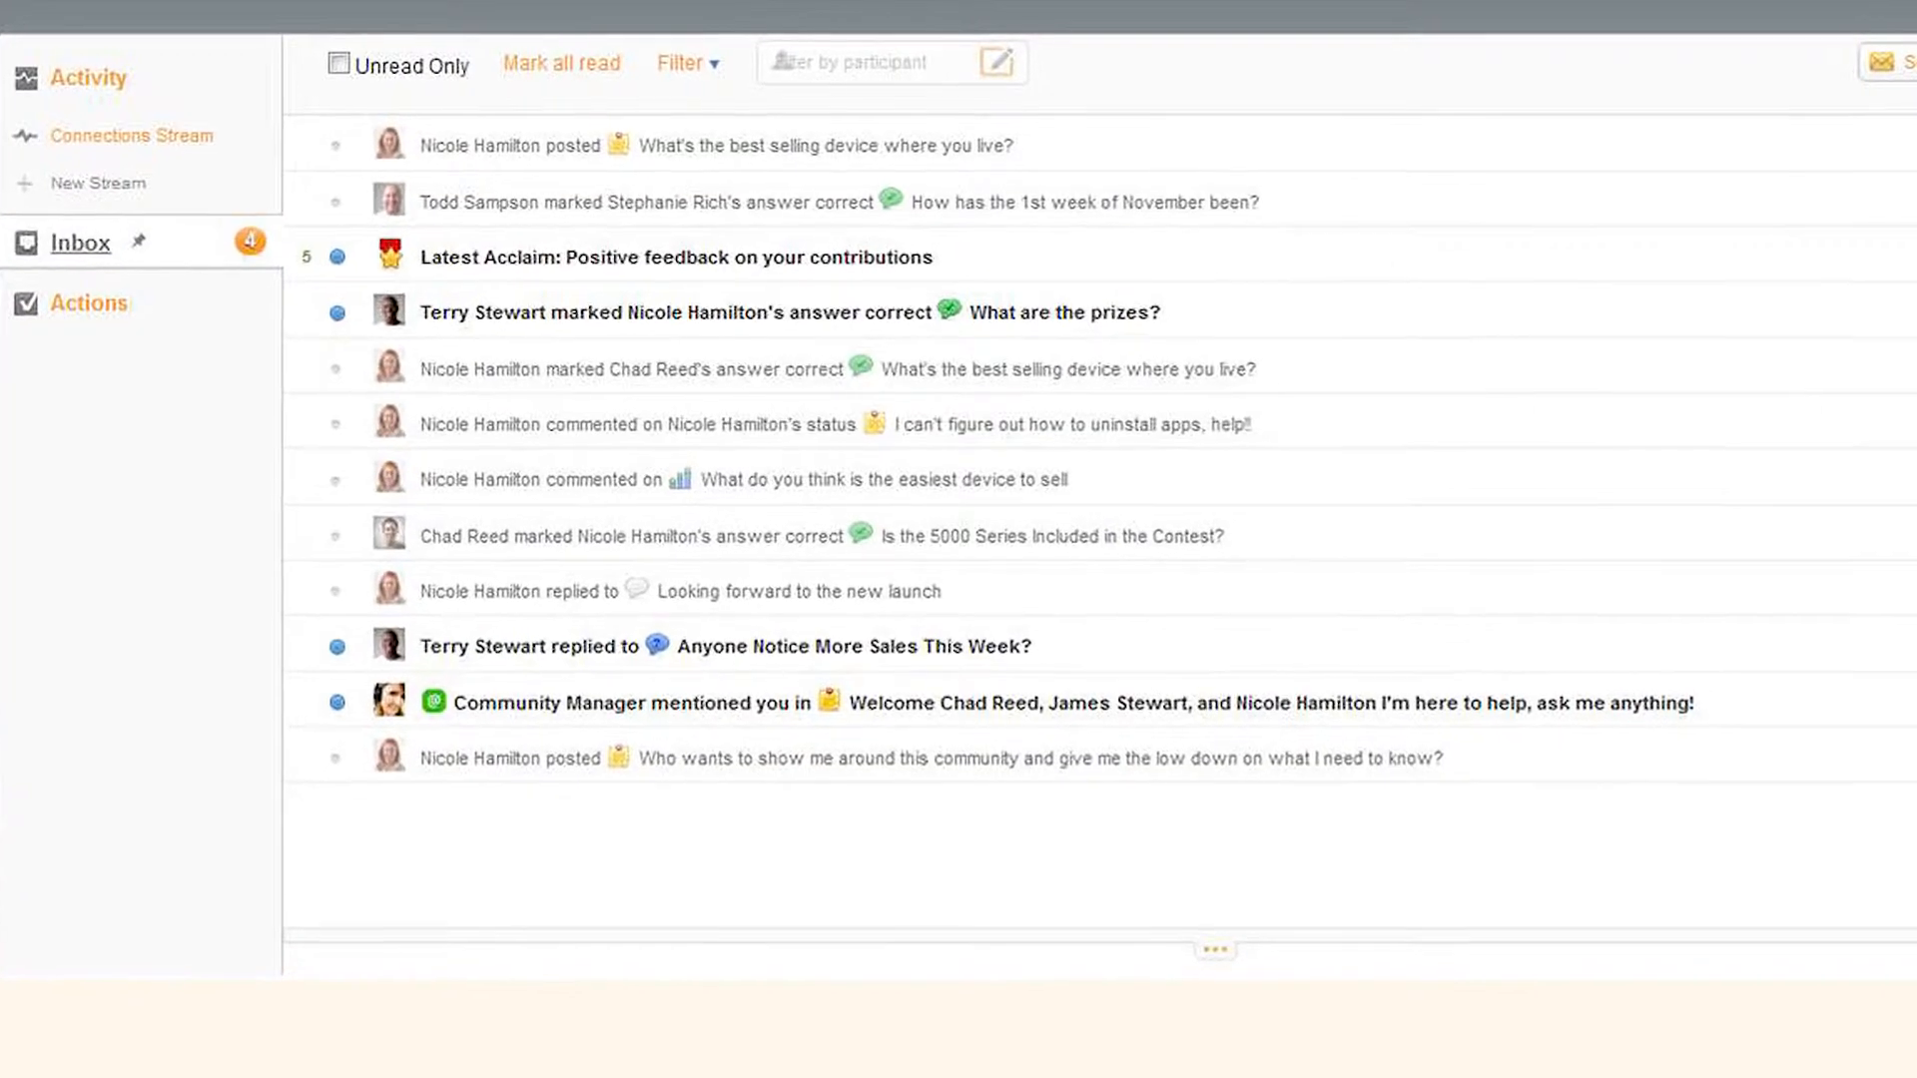